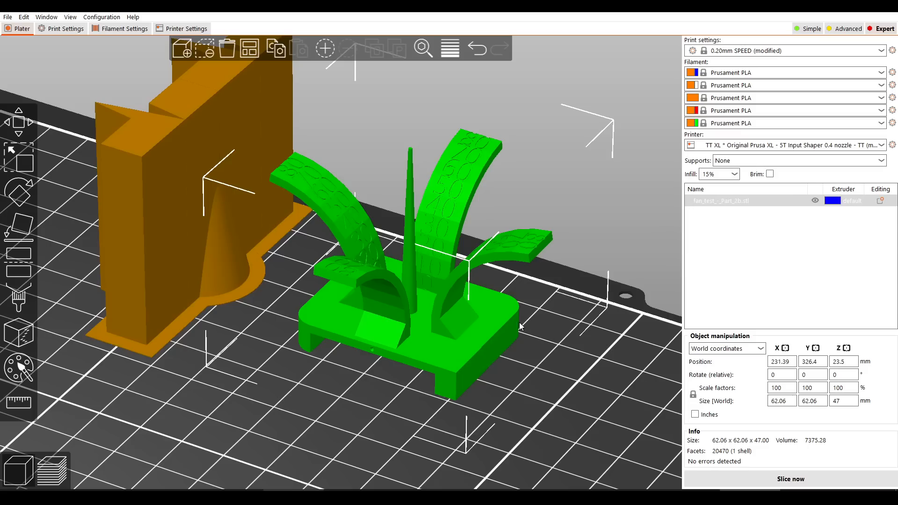
mouse_move(508, 358)
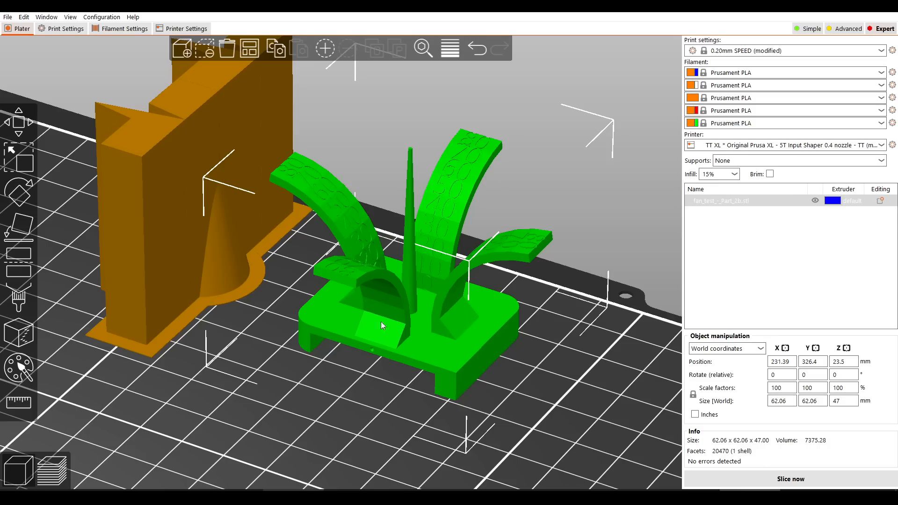
mouse_move(405, 240)
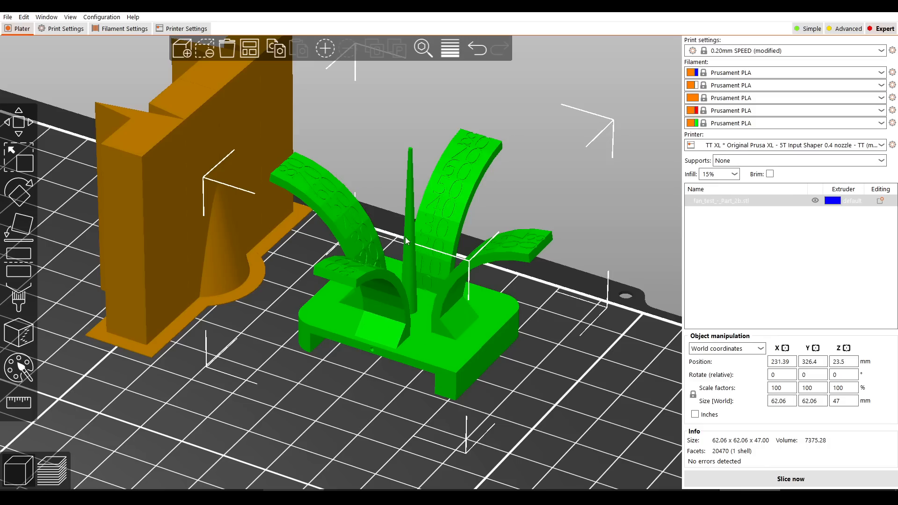
mouse_move(413, 159)
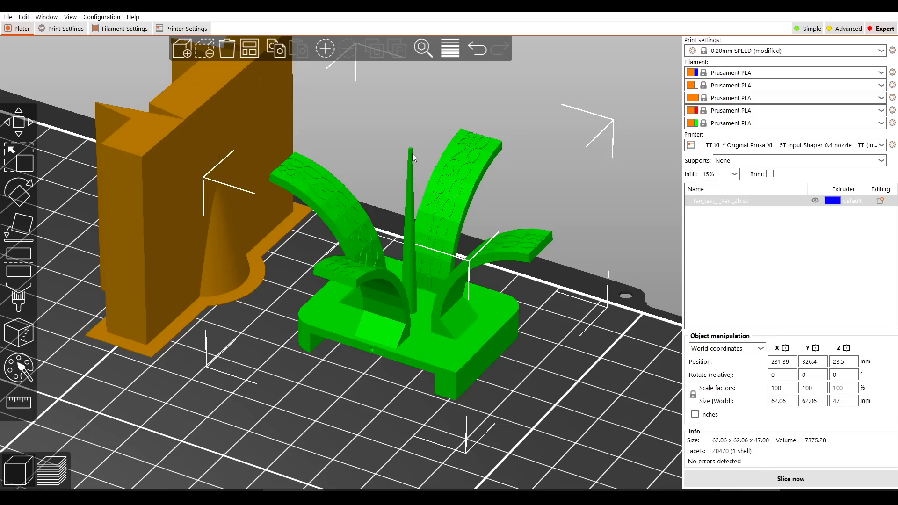